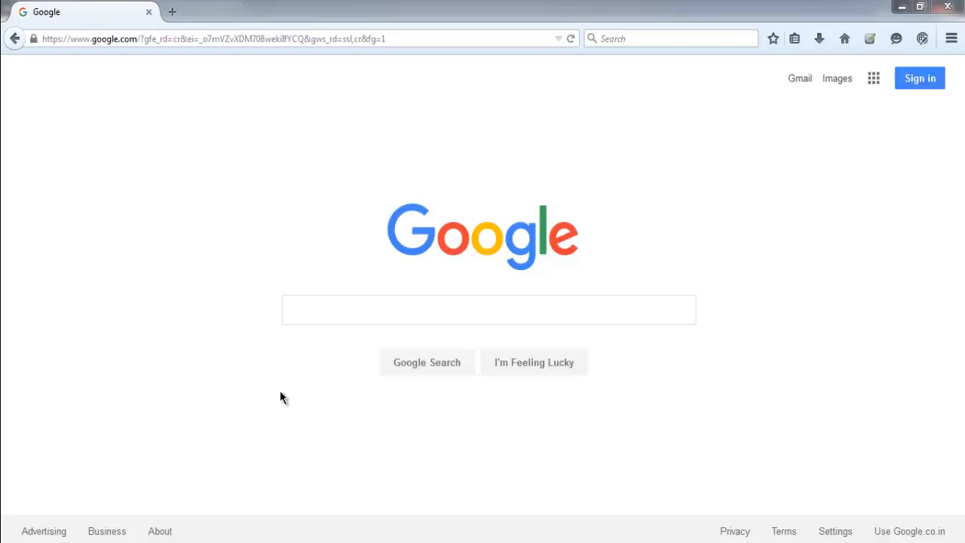
pyautogui.moveTo(296, 247)
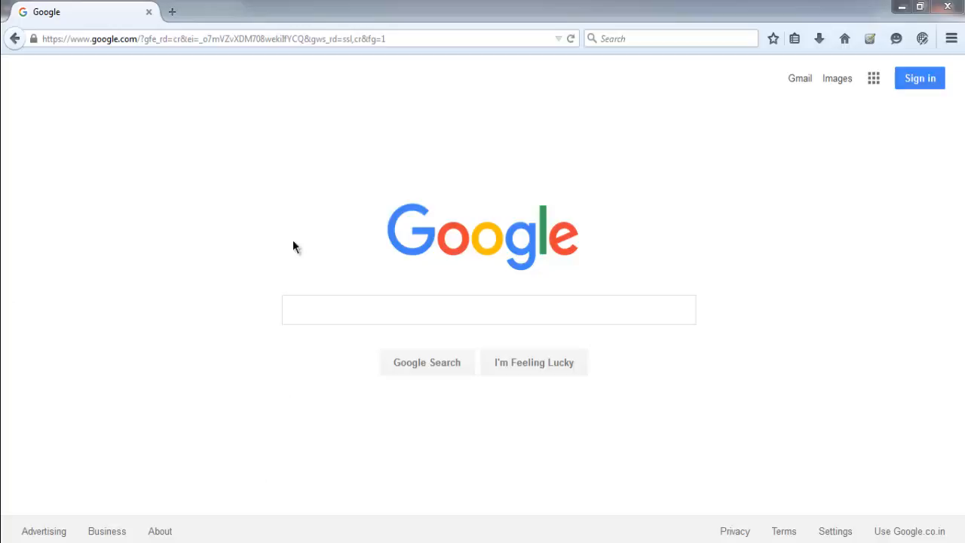
pyautogui.moveTo(520, 371)
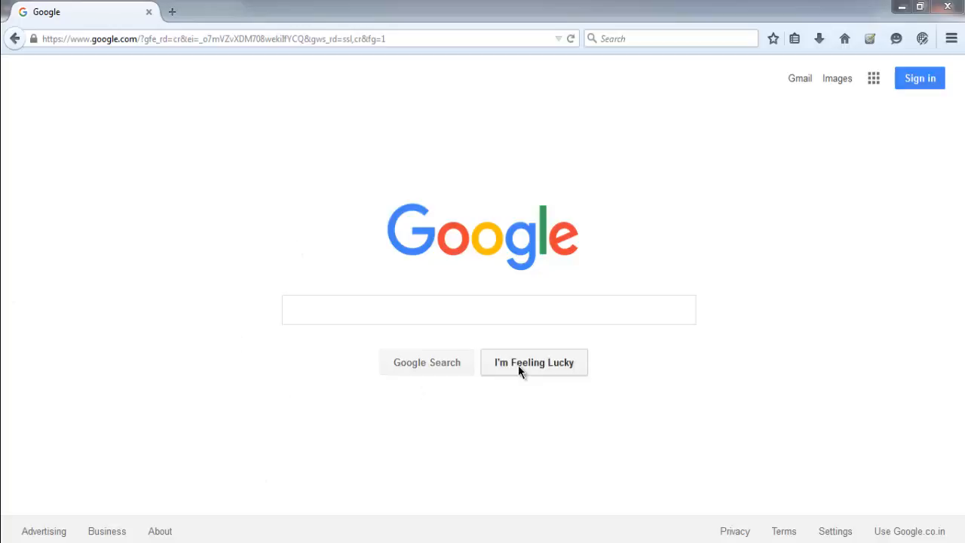
pyautogui.moveTo(432, 363)
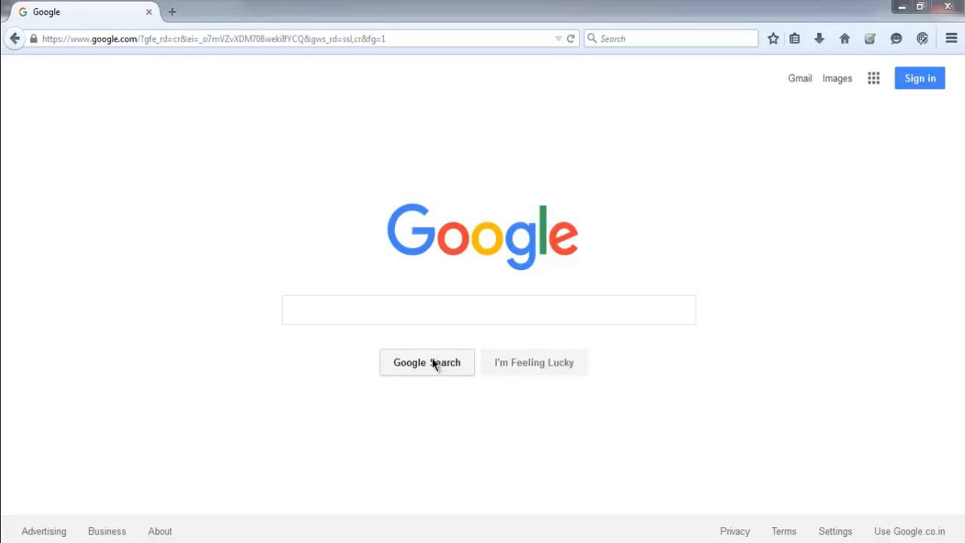
pyautogui.moveTo(199, 160)
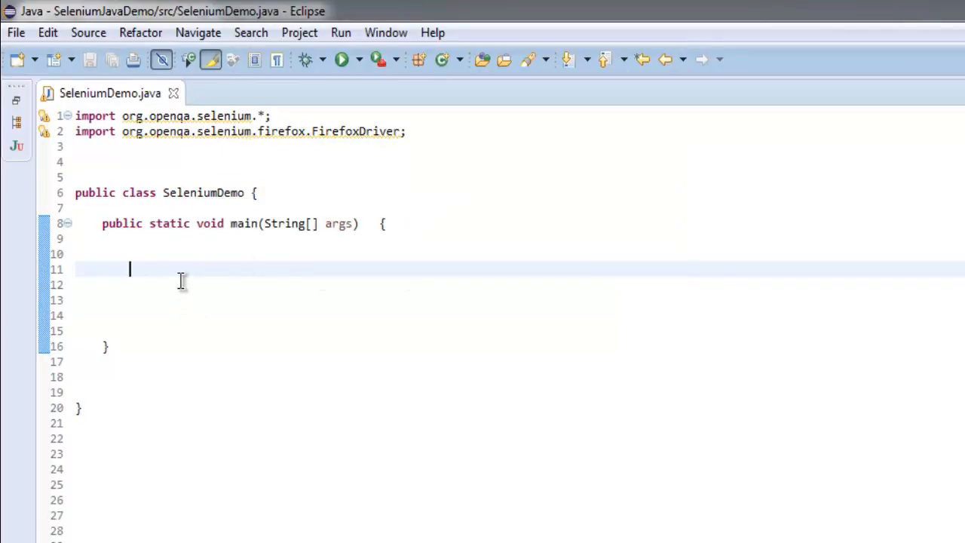
pyautogui.write('WebD')
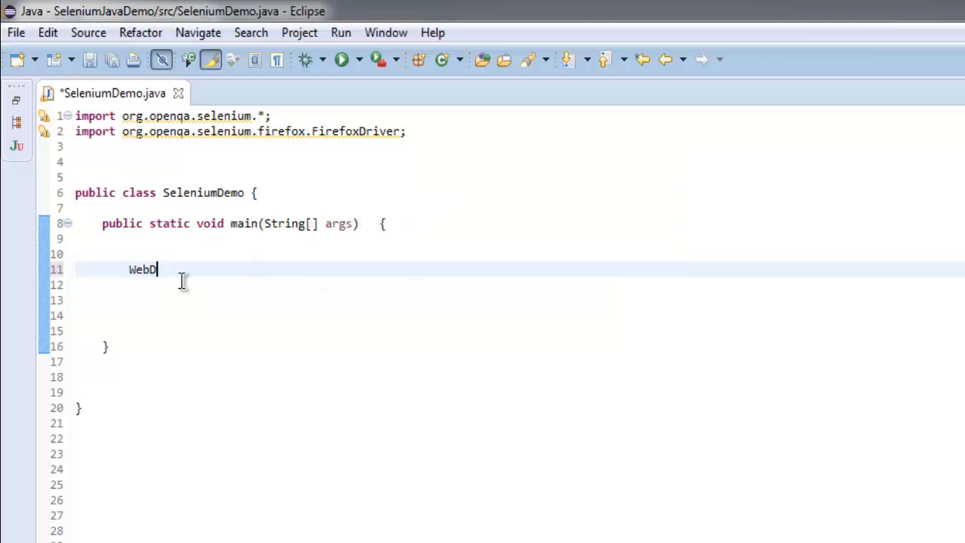
pyautogui.write('river driver =')
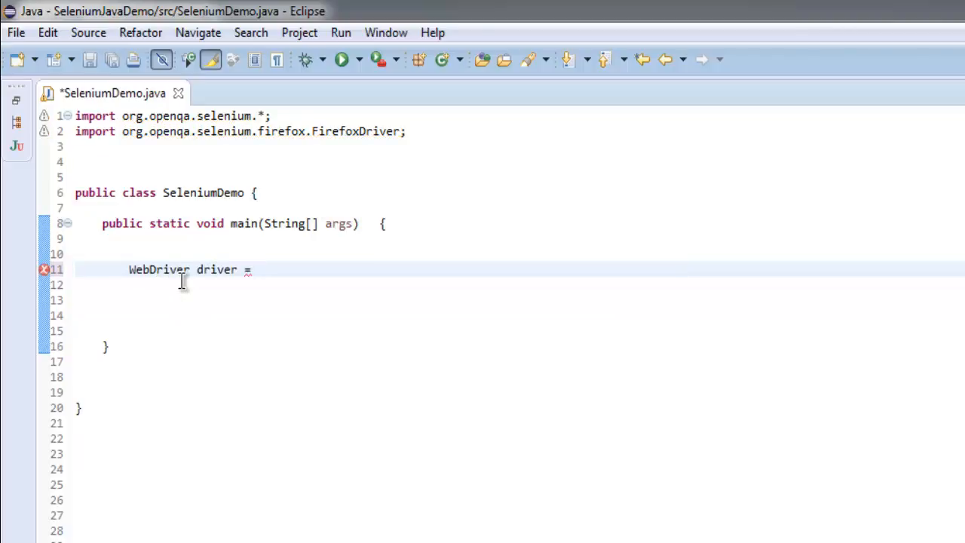
pyautogui.write('new Firefox')
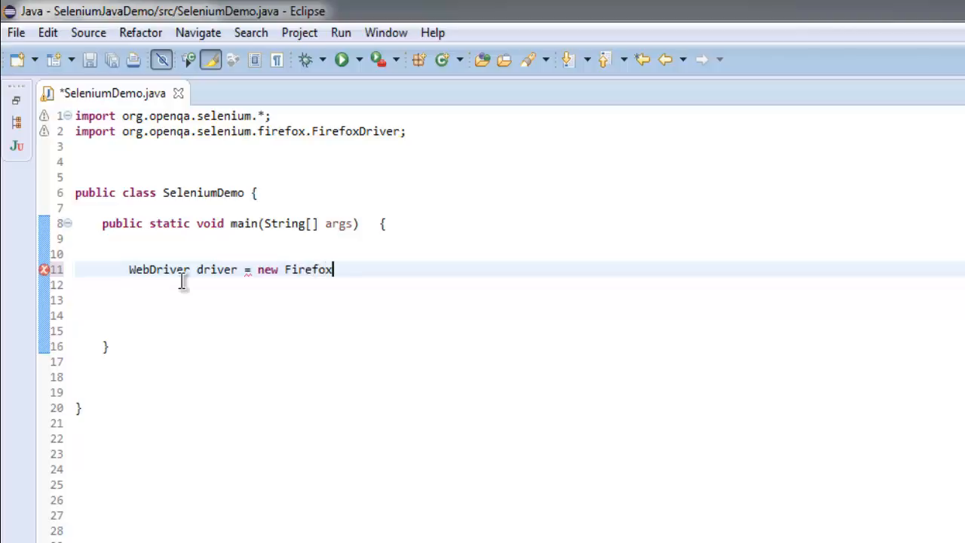
pyautogui.write('Driver();')
pyautogui.click(520, 285)
pyautogui.write('driver.get("");')
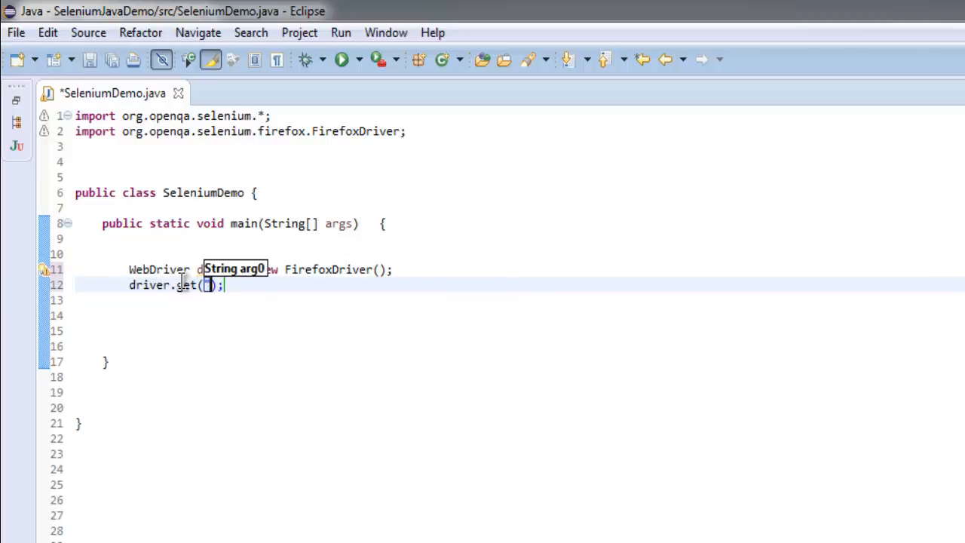
pyautogui.write('"http://google"')
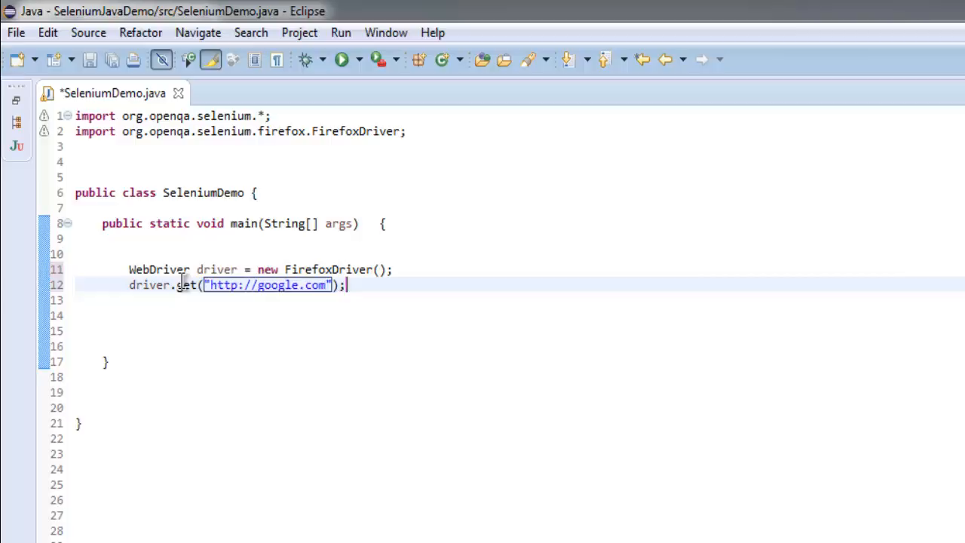
pyautogui.write('We')
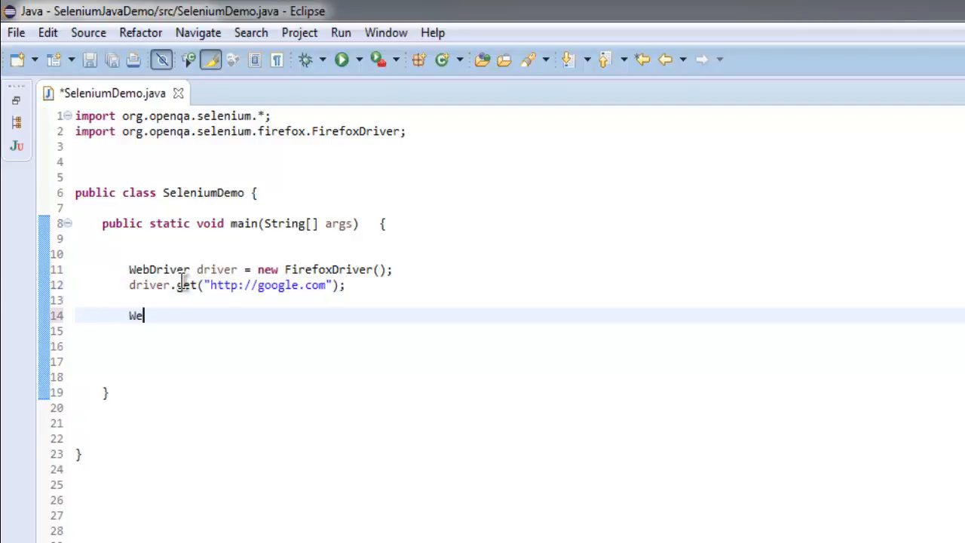
# - Declare WebElement element = driver.findElement(By.xpath(...))
pyautogui.write('bElement')
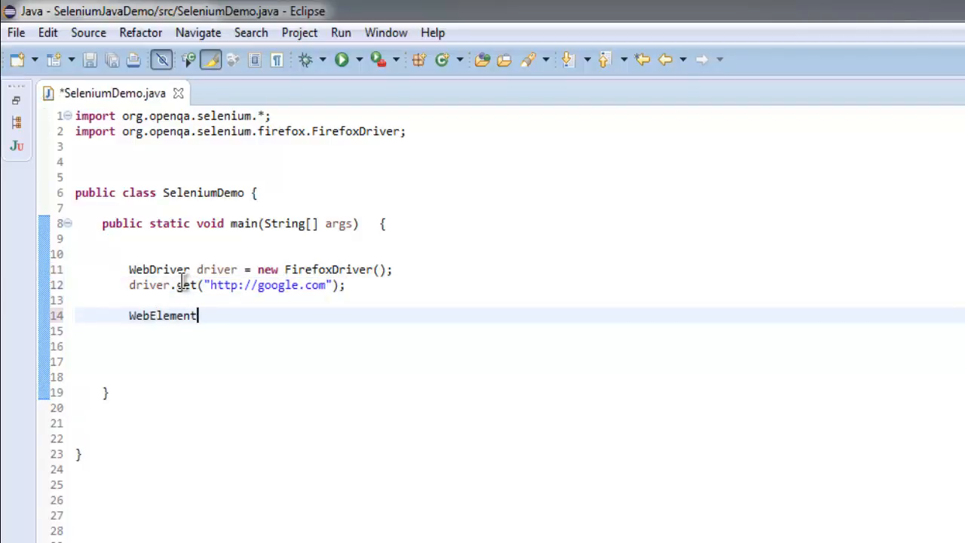
pyautogui.write('element')
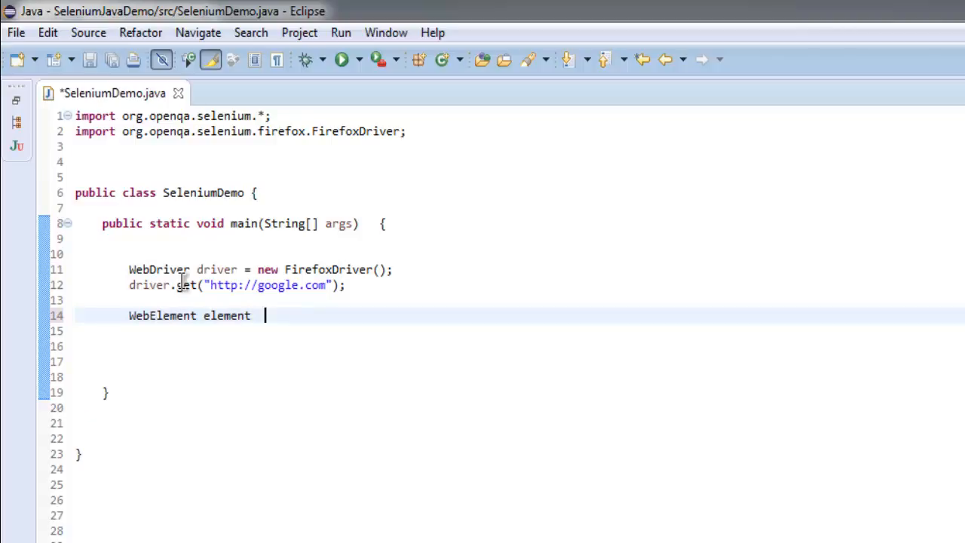
pyautogui.write('=')
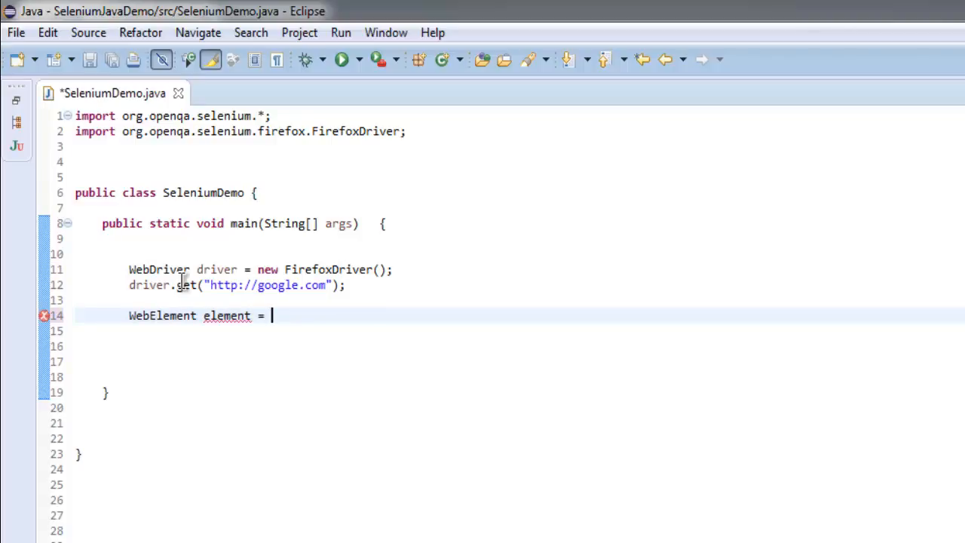
pyautogui.write('driv')
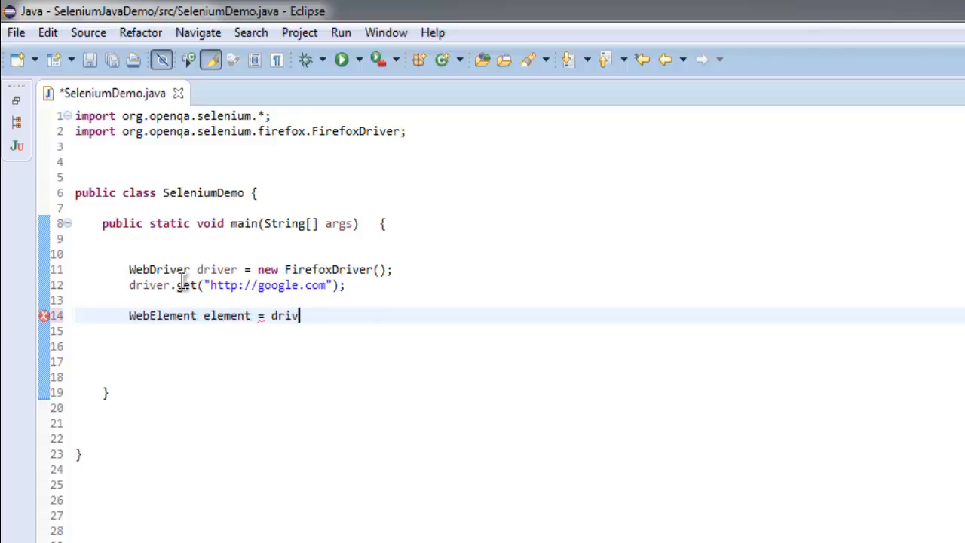
pyautogui.write('er.findElement(By.xpath')
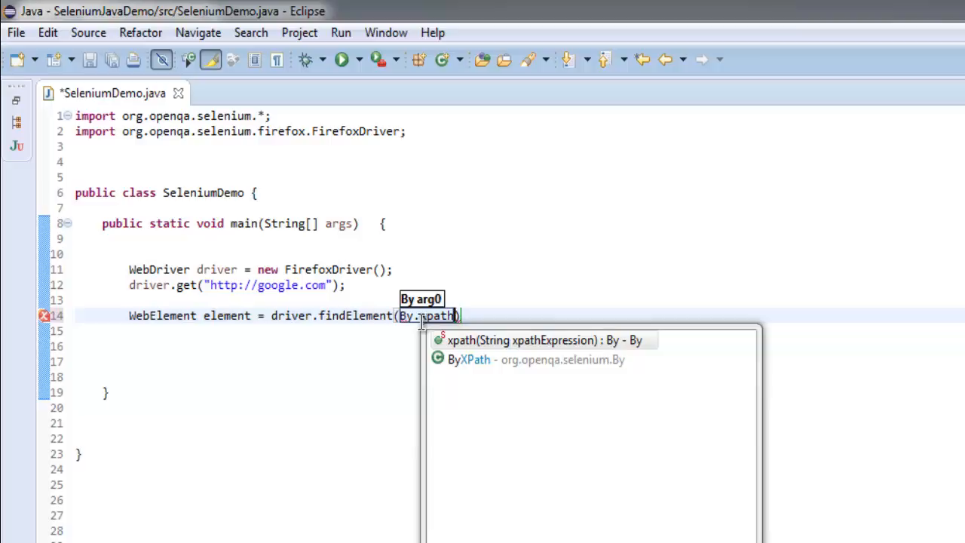
pyautogui.click(537, 339)
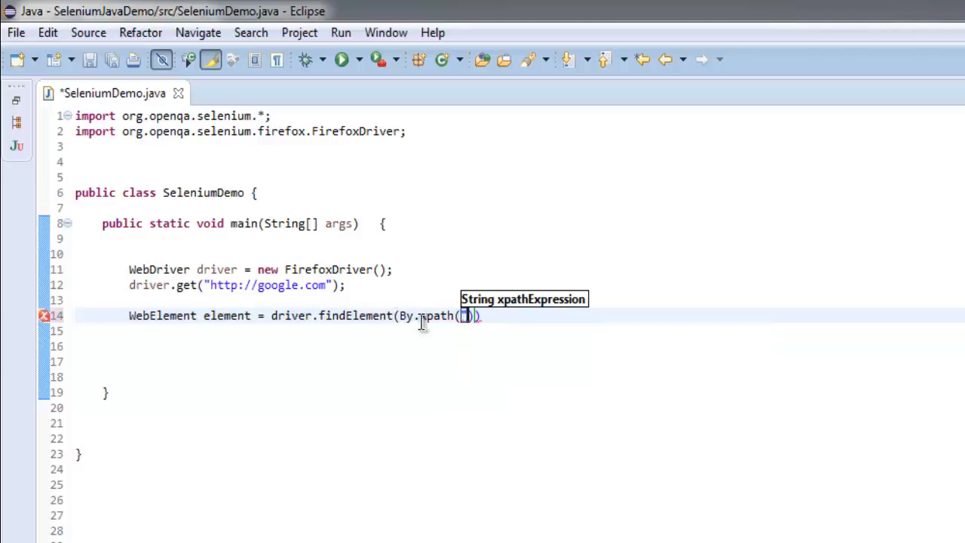
pyautogui.write('"')
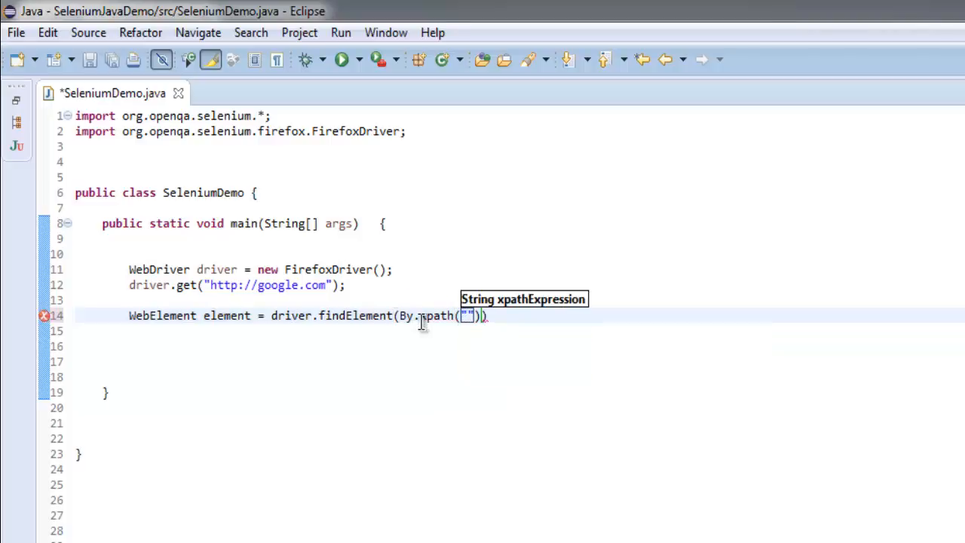
pyautogui.write('//inp')
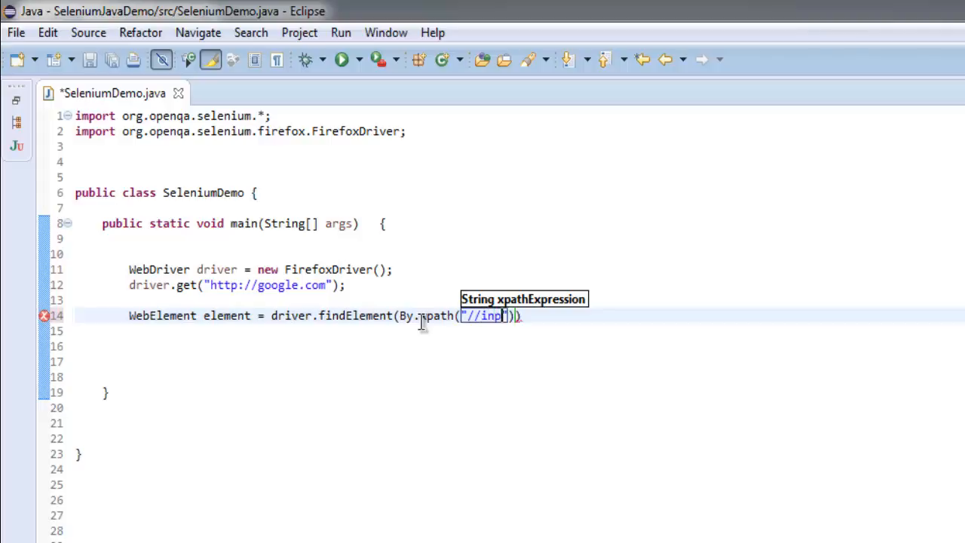
pyautogui.write('ut')
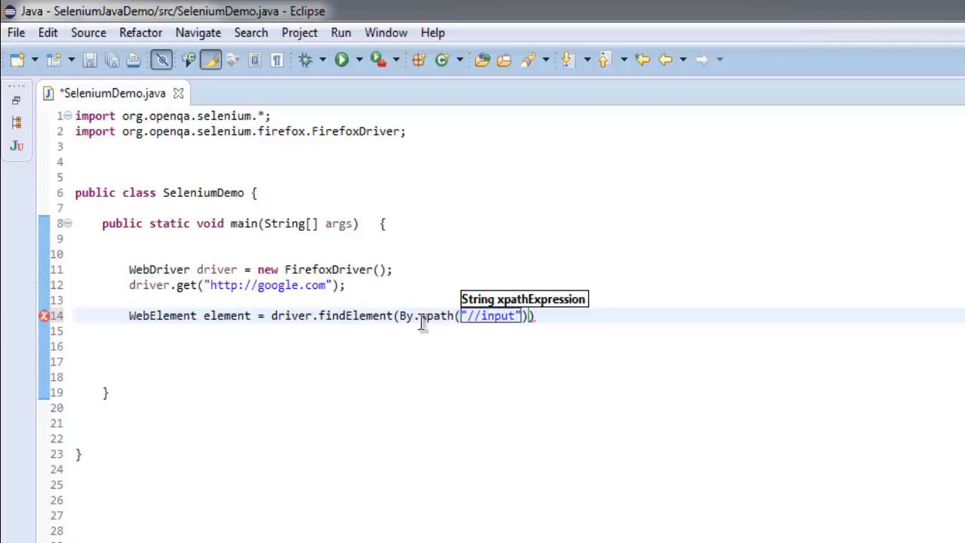
pyautogui.write('[1]')
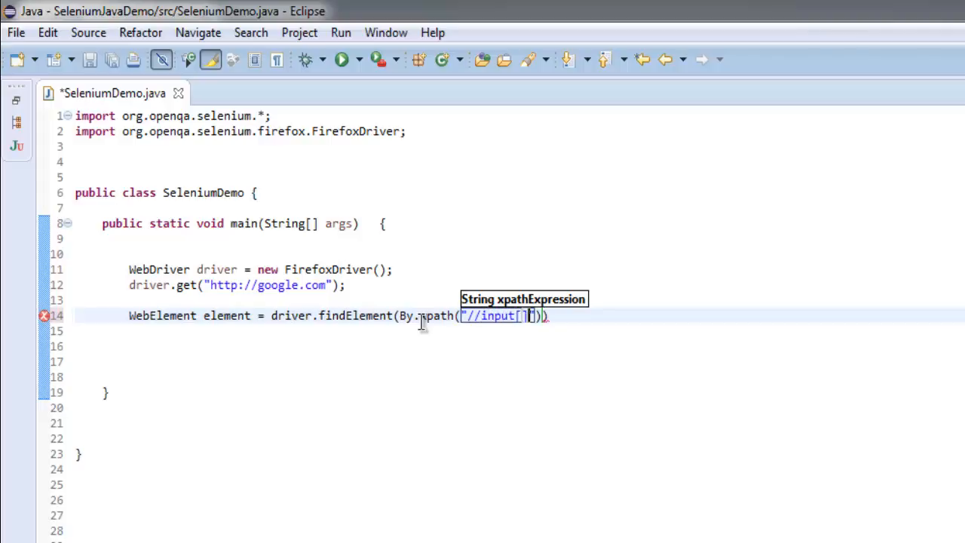
pyautogui.write('@')
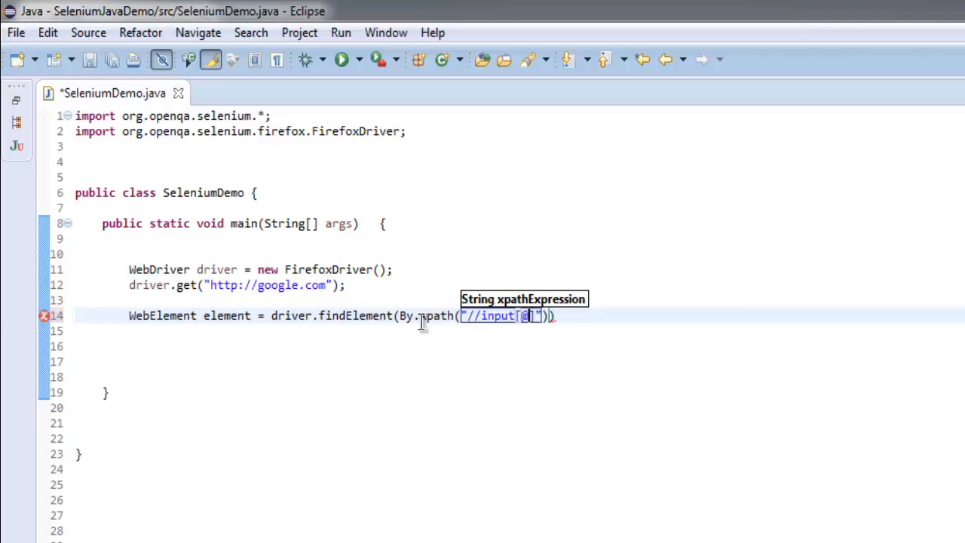
pyautogui.write("name='")
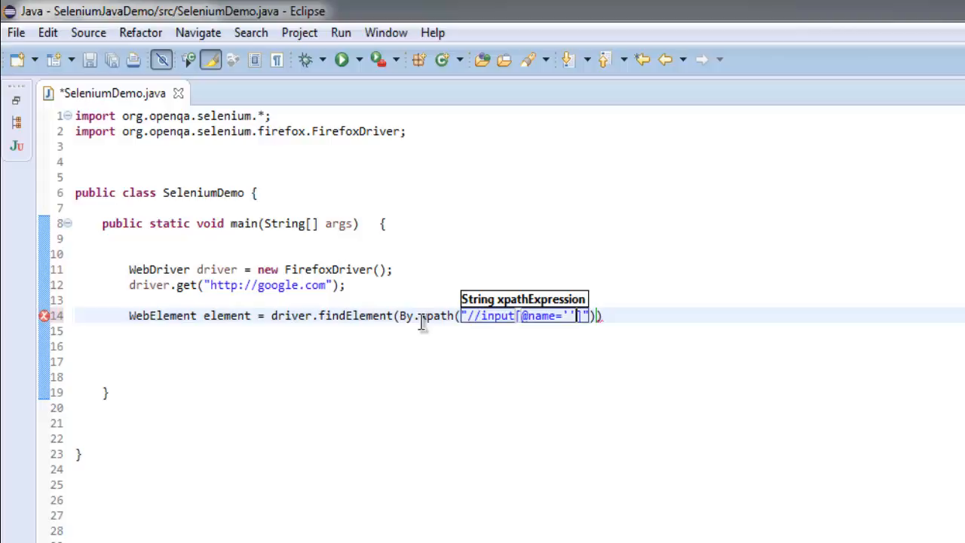
pyautogui.write('btn')
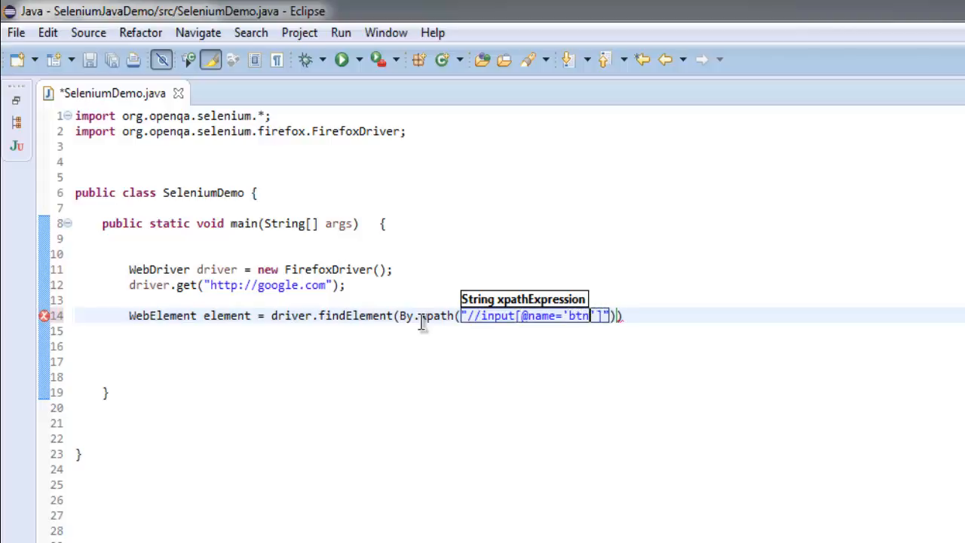
pyautogui.write('I')
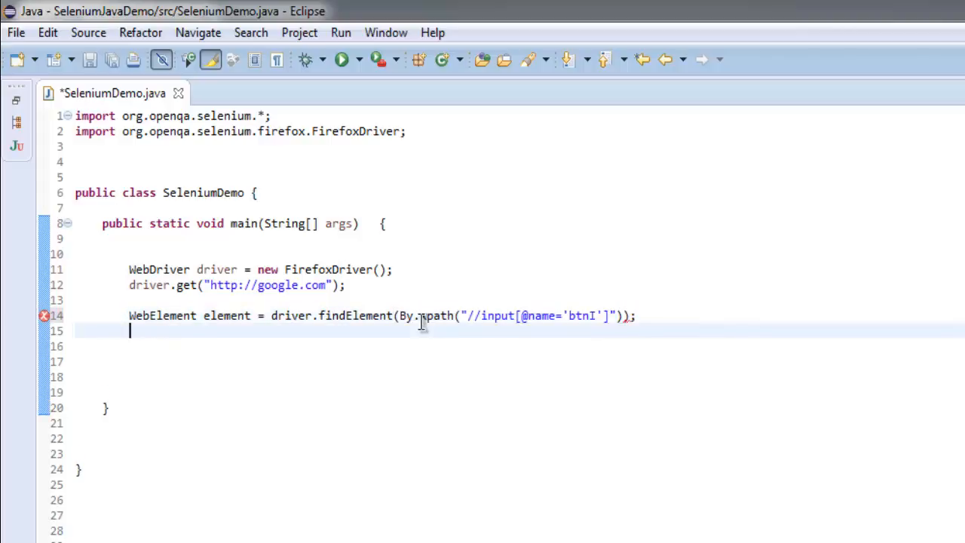
pyautogui.press('ctrl+s')
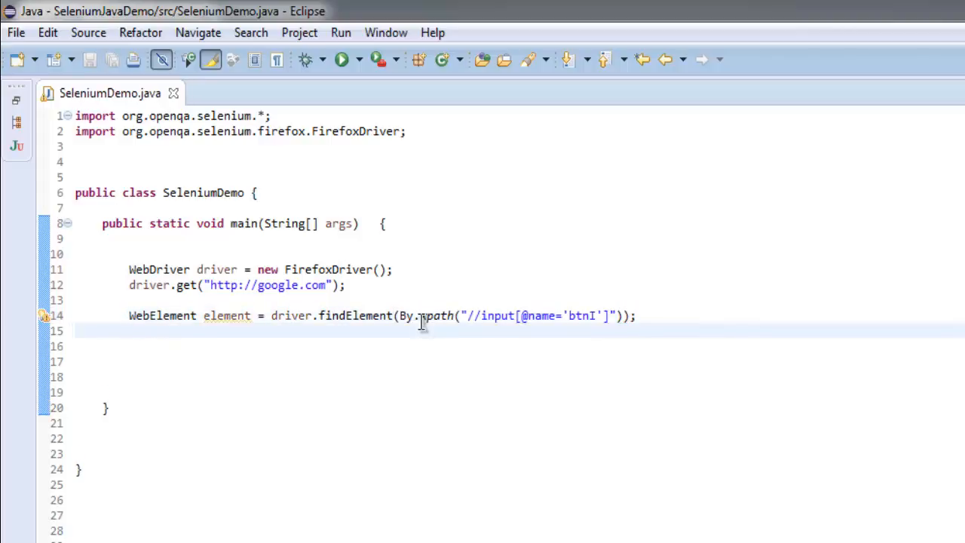
# - Write if(!element.isEnabled()) printing "Element not enabled"
pyautogui.write('if(')
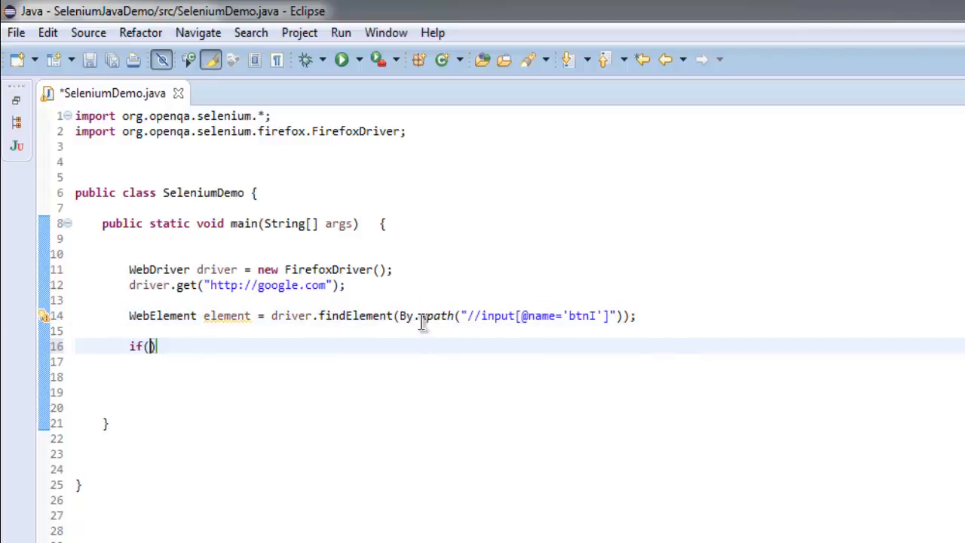
pyautogui.write('!element.isEnabled(')
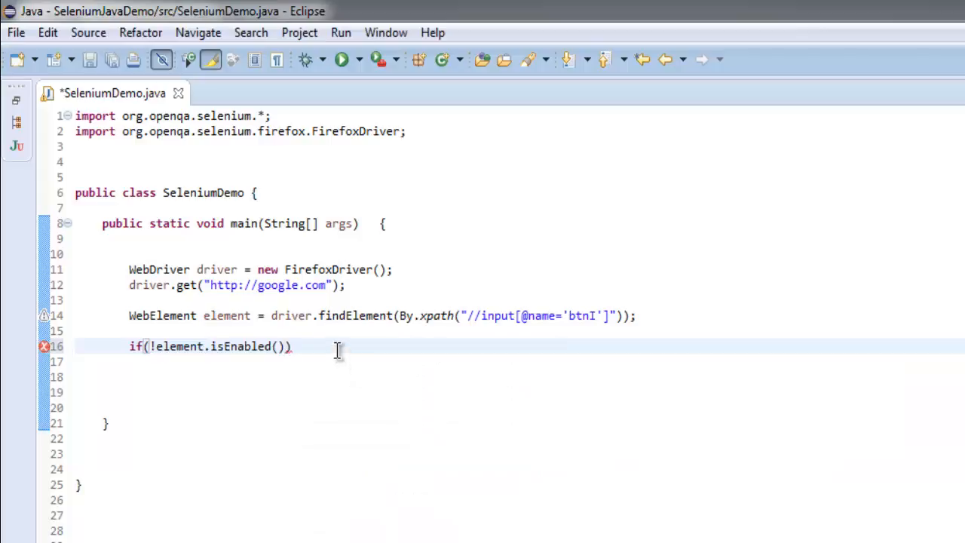
pyautogui.write('{')
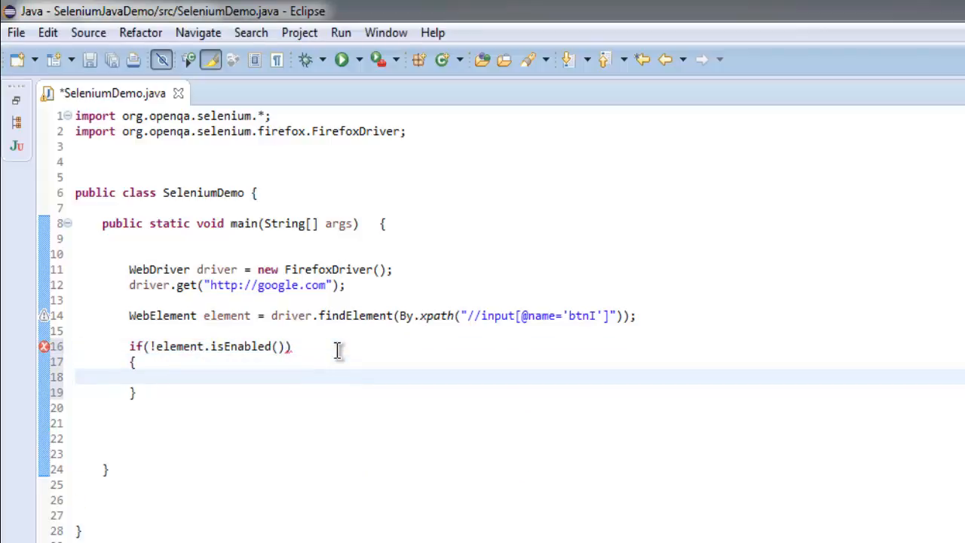
pyautogui.write('System.')
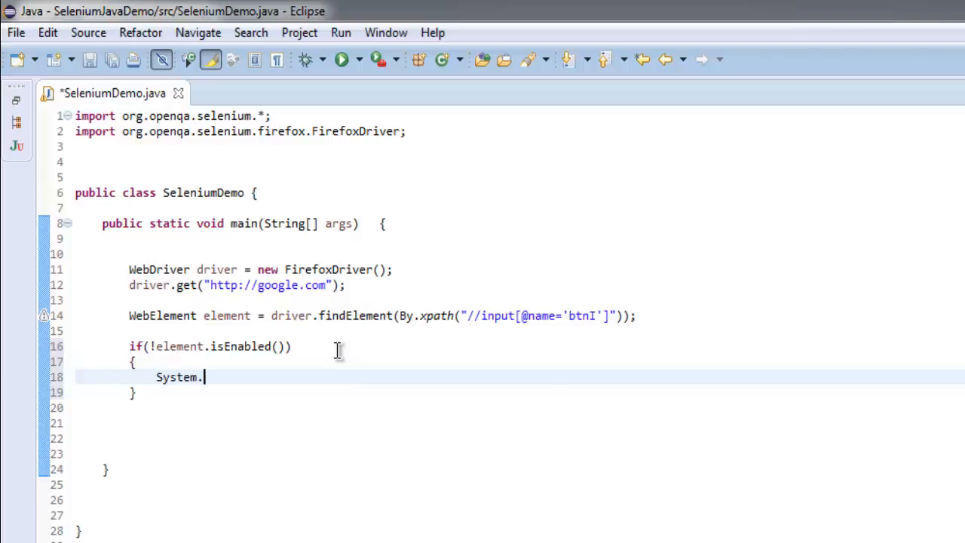
pyautogui.write('out.prin')
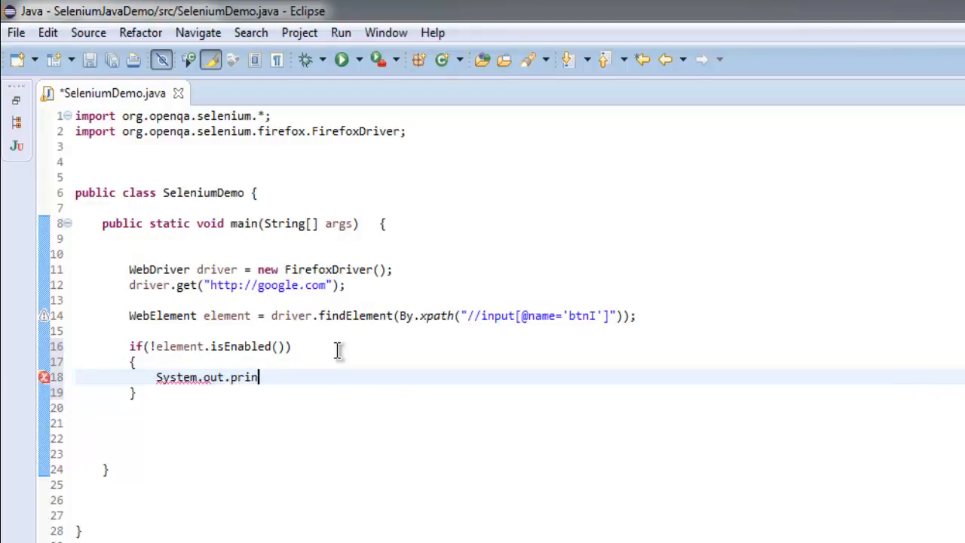
pyautogui.write('tln()')
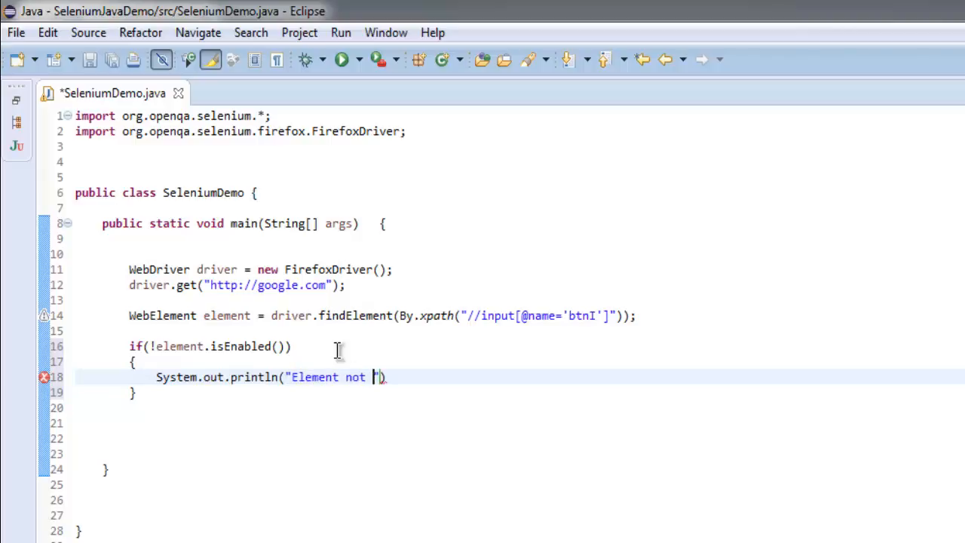
pyautogui.write('enebla')
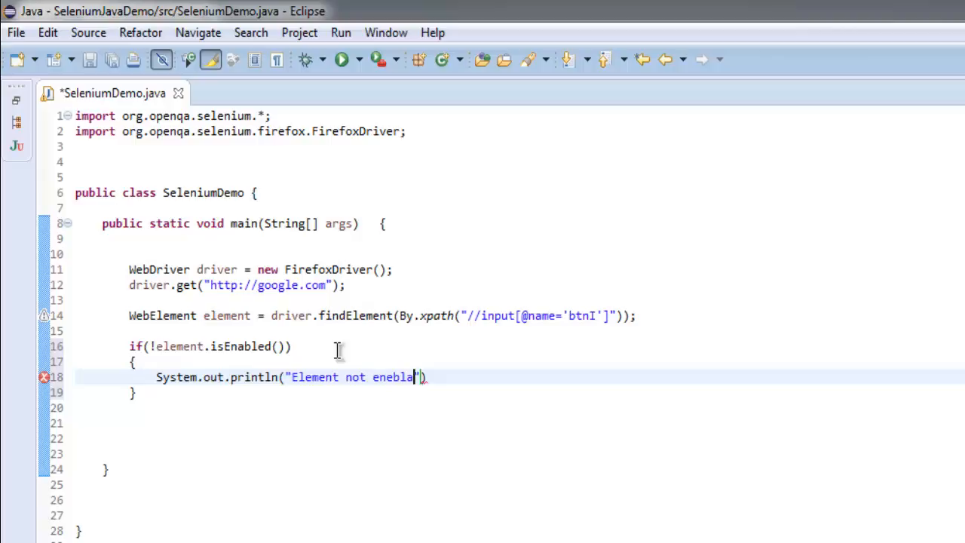
pyautogui.write('enabled')
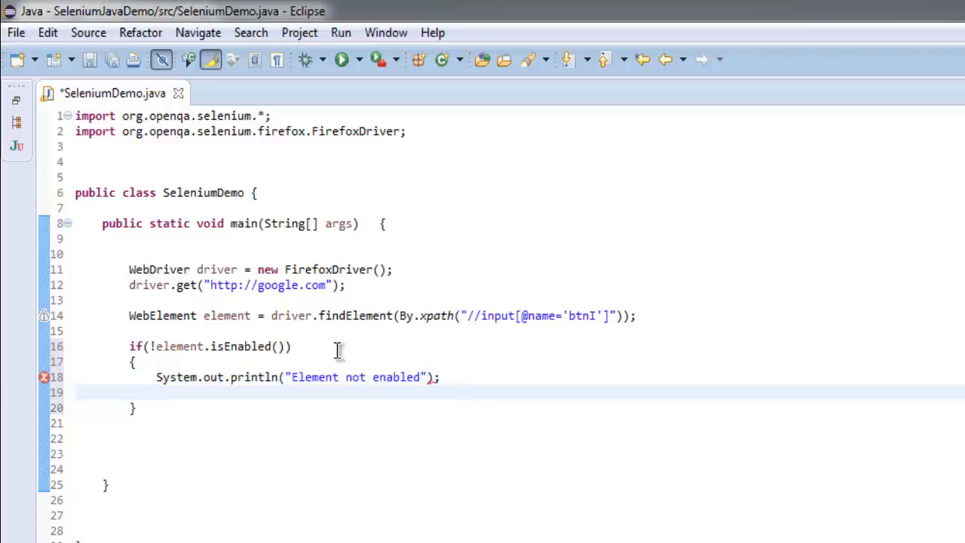
# - Add the else branch printing "Element enabled" and save the file
pyautogui.write('else')
pyautogui.click(519, 438)
pyautogui.write('{')
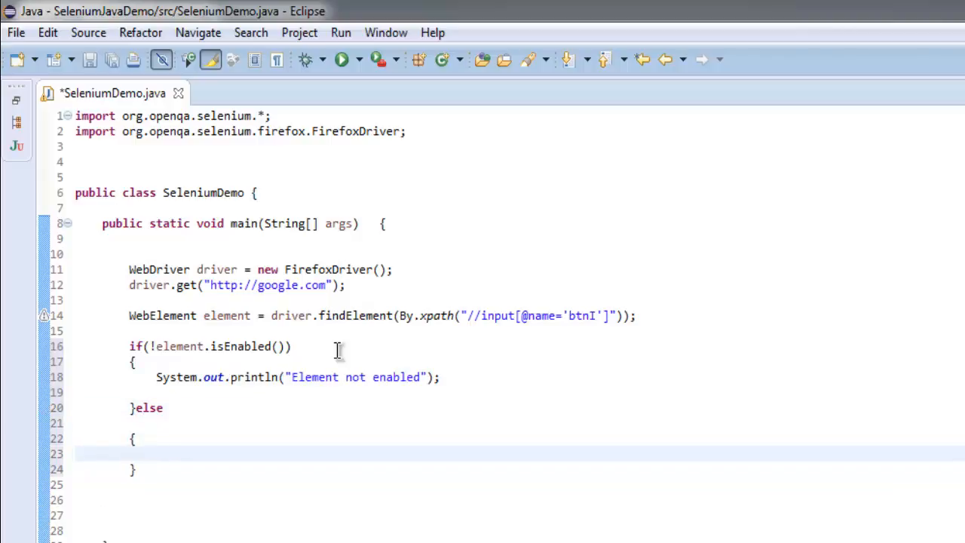
pyautogui.write('System.out.println(')
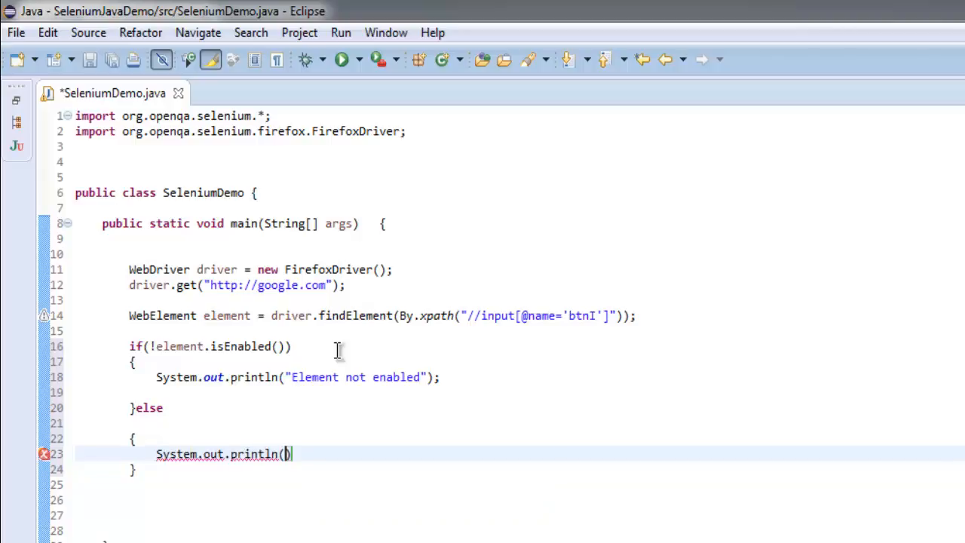
pyautogui.write('"Element')
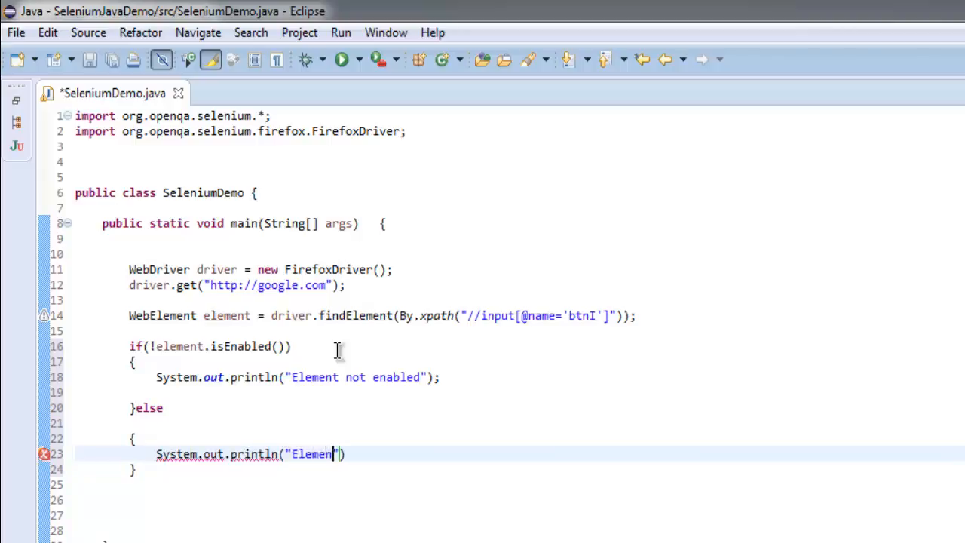
pyautogui.write('enabled')
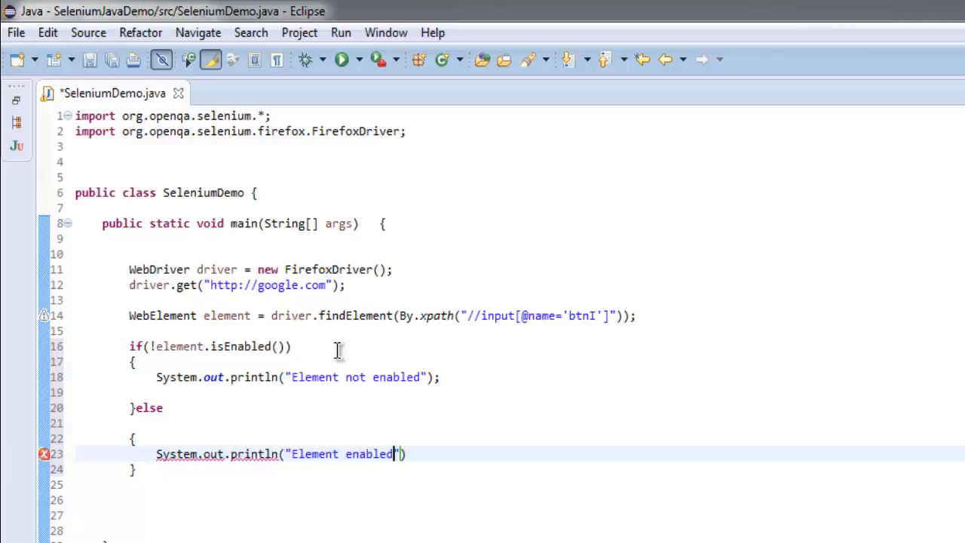
pyautogui.press('ctrl+s')
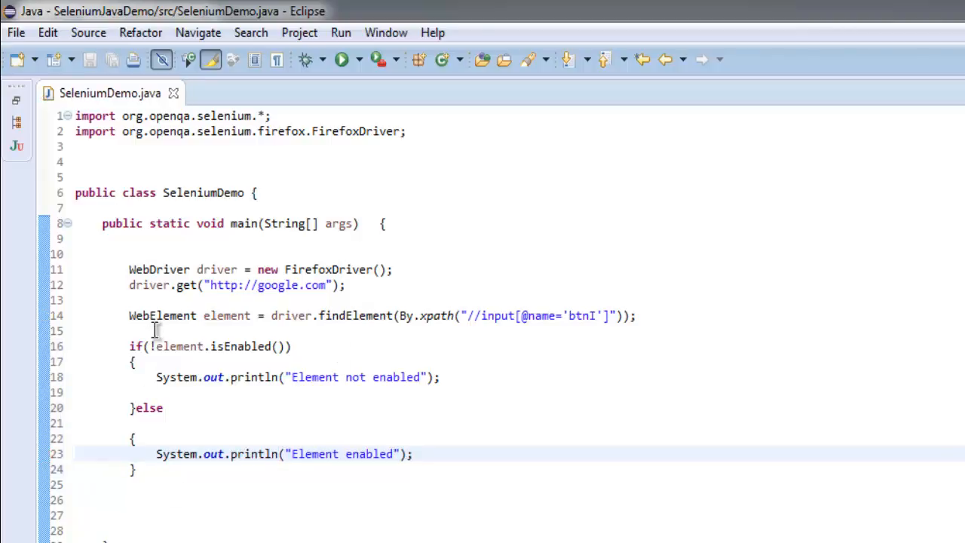
# - Run SeleniumDemo from the Run menu so Firefox opens Google and the console prints "Element enabled"
pyautogui.click(414, 453)
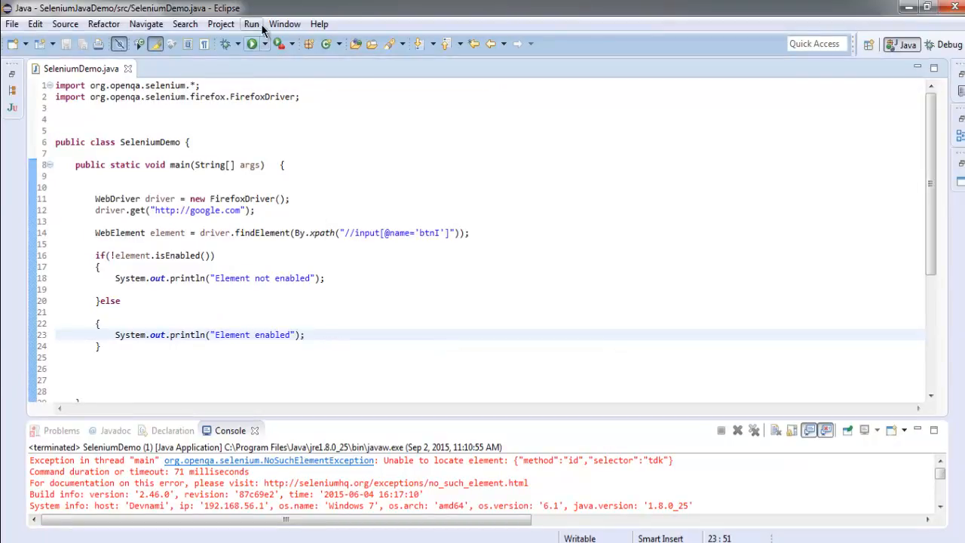
pyautogui.click(250, 25)
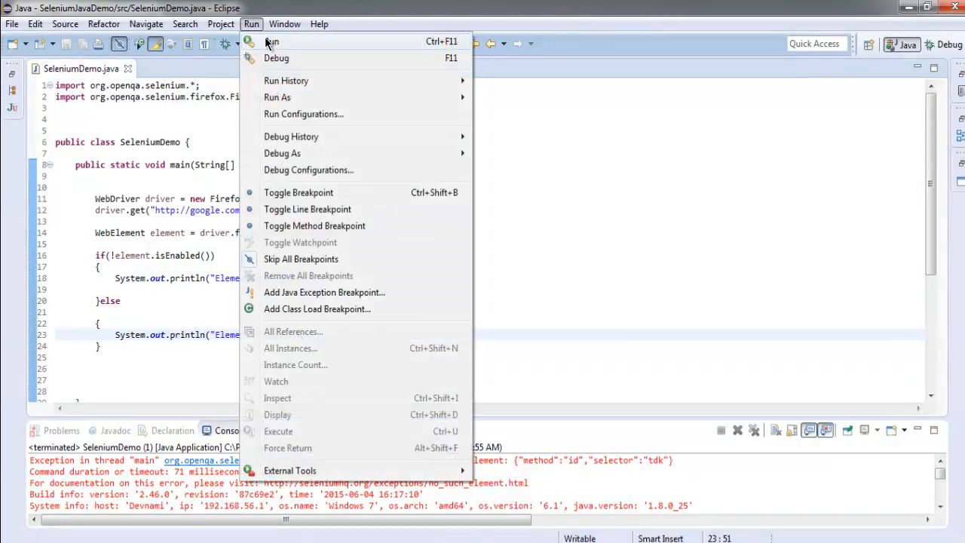
pyautogui.click(271, 42)
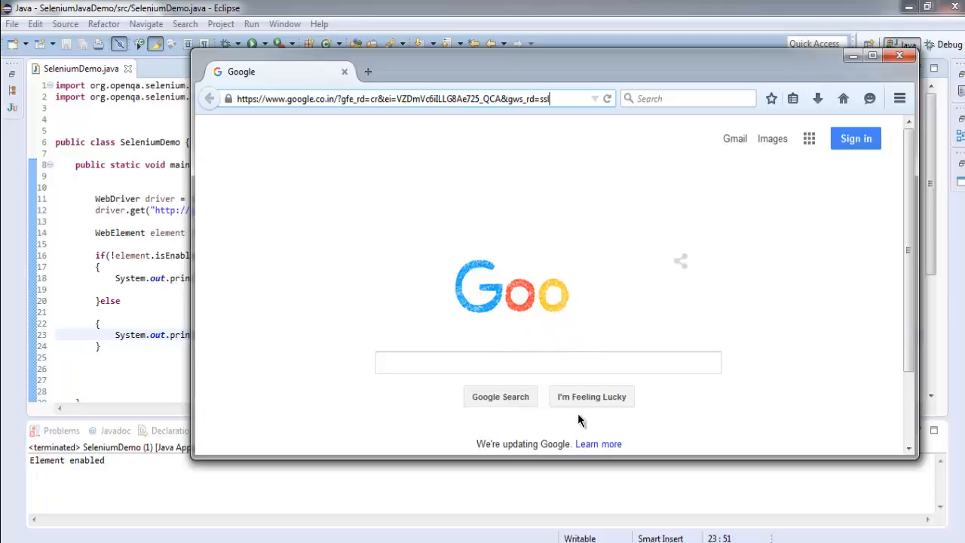
pyautogui.moveTo(244, 445)
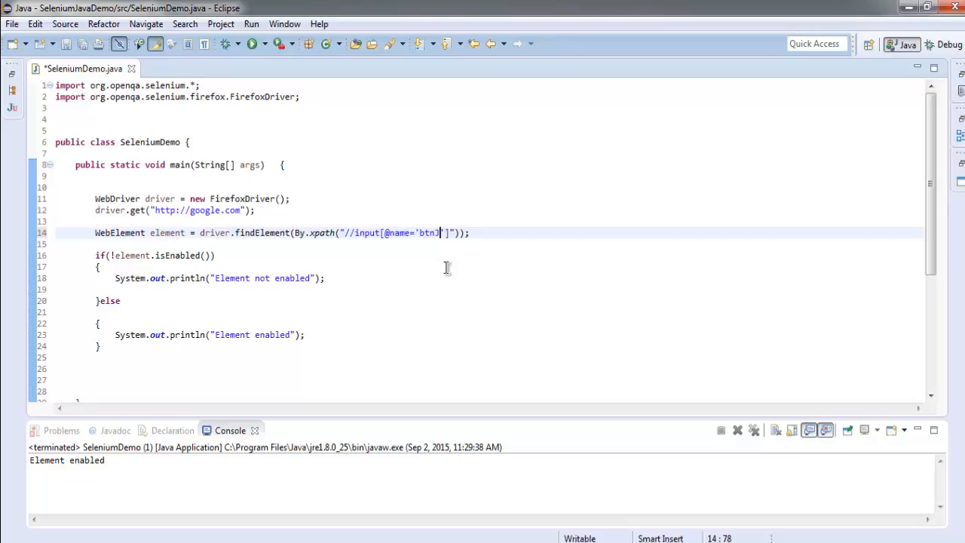
# - Change the XPath button name from btnI to btnJ and rerun, returning to the code afterwards
pyautogui.click(250, 24)
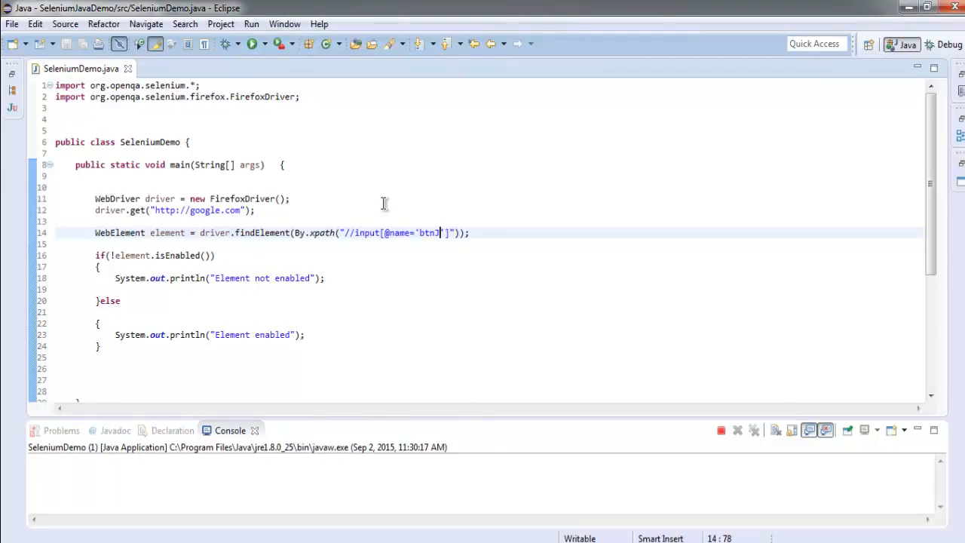
pyautogui.write('J')
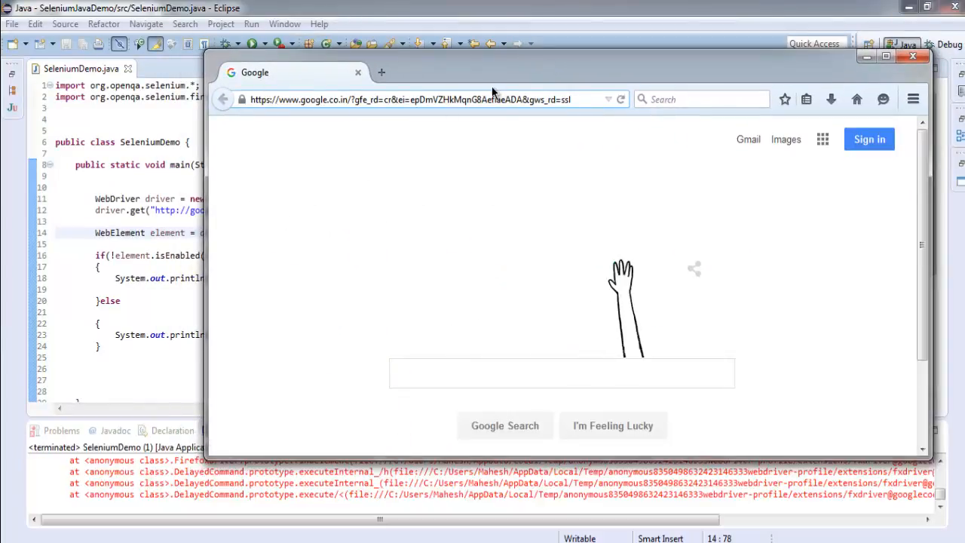
pyautogui.click(910, 59)
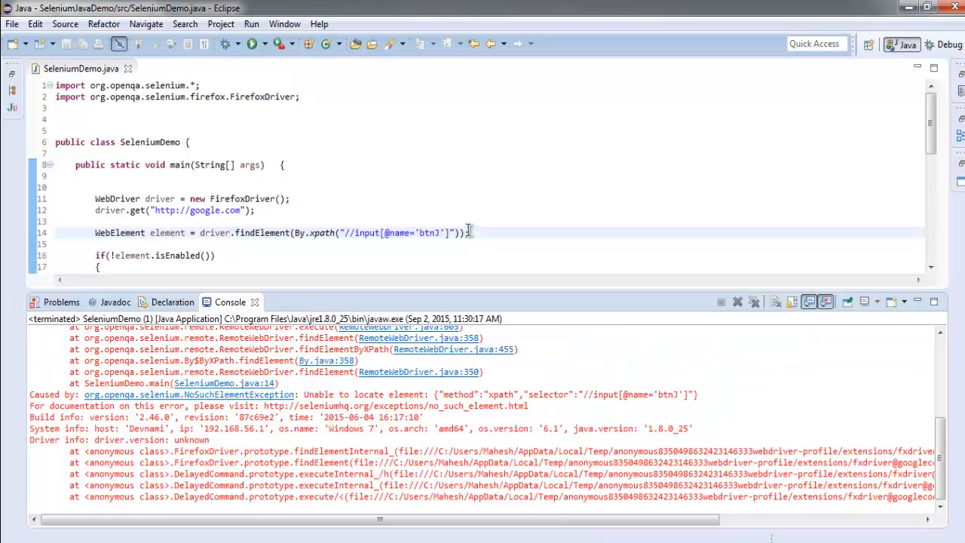
pyautogui.moveTo(298, 232)
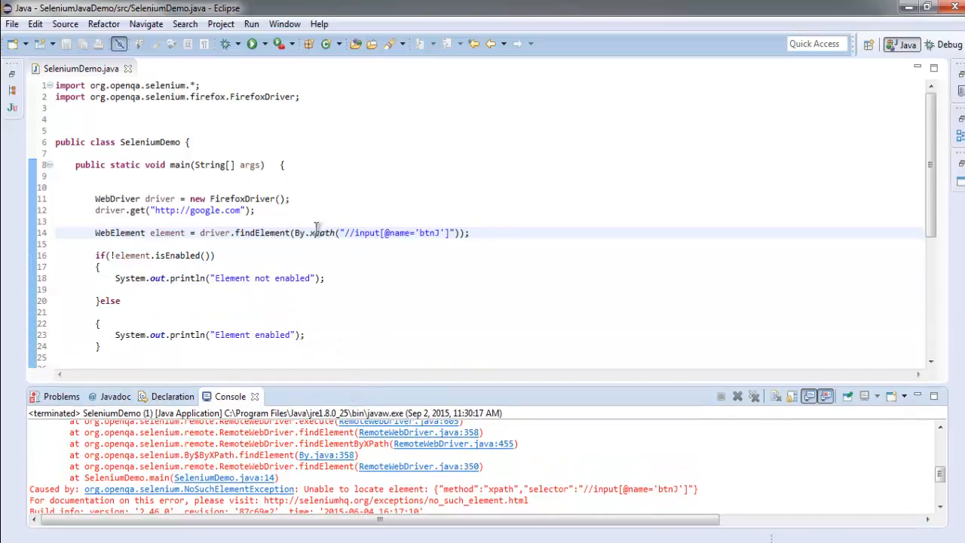
pyautogui.moveTo(322, 229)
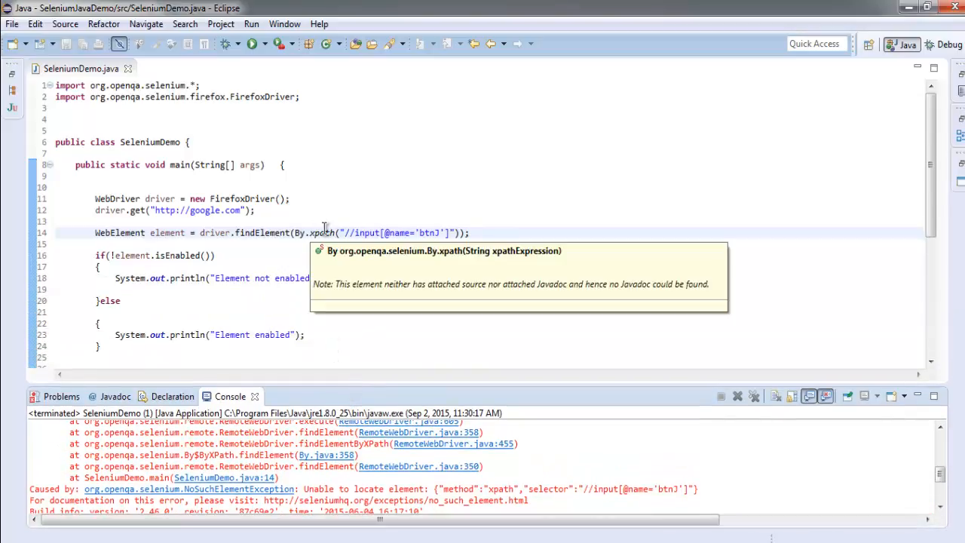